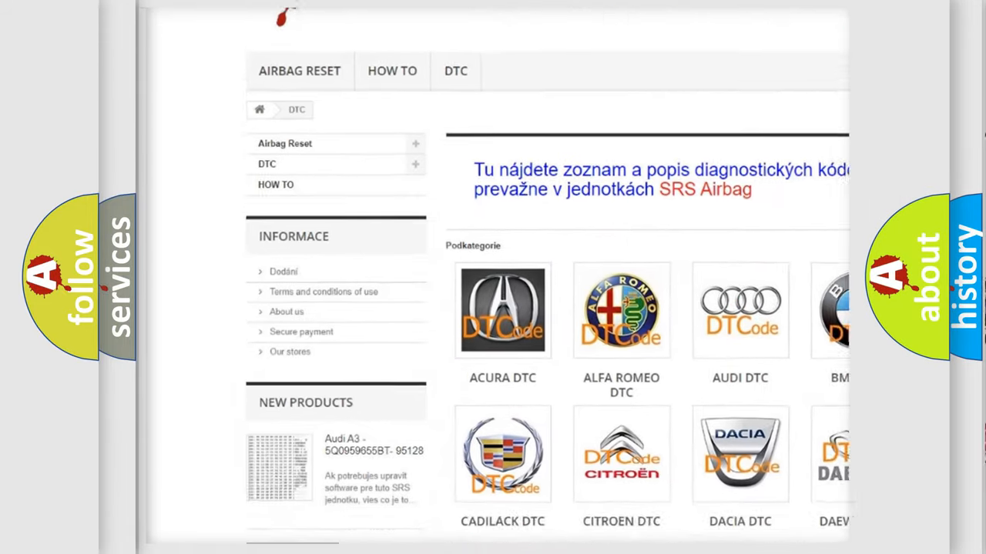
# Step: Advance the Ford U0307 slide from its Description text to the Cause text about ECM-detected misfire counts
pyautogui.scroll(-3)
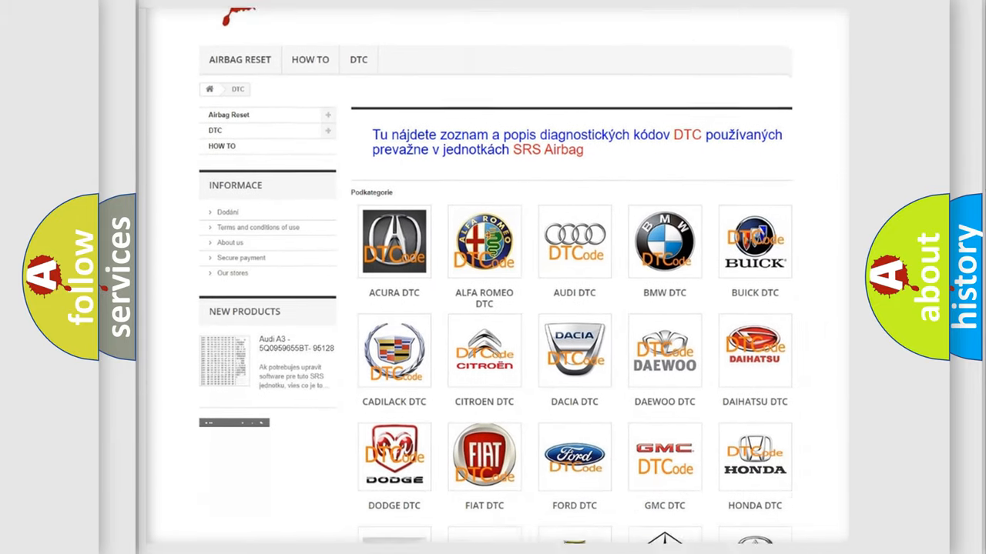
pyautogui.scroll(-3)
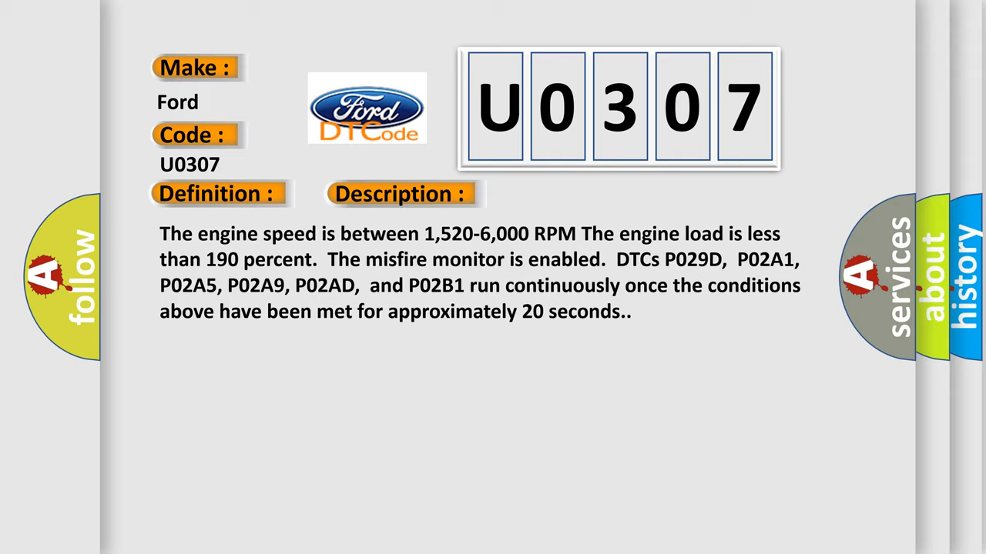
pyautogui.click(564, 194)
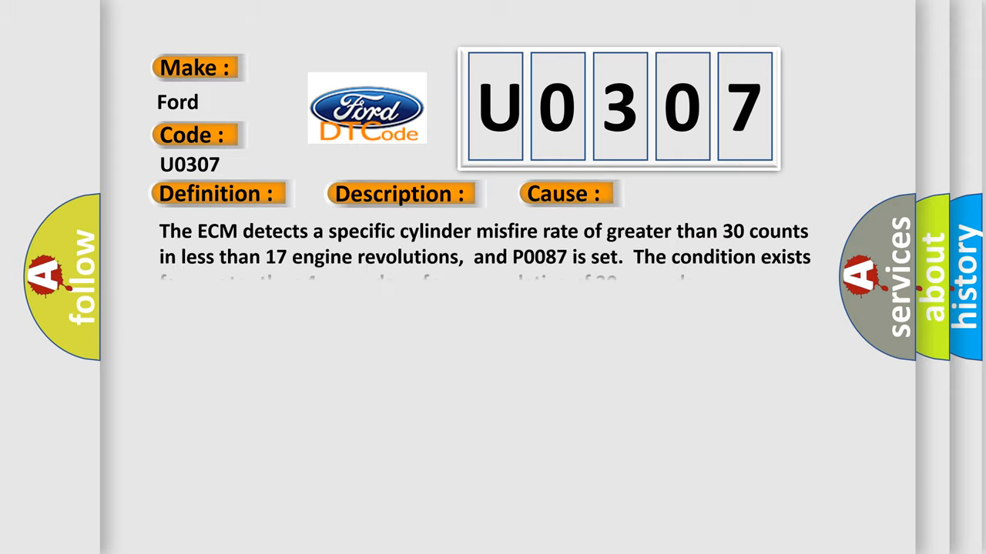